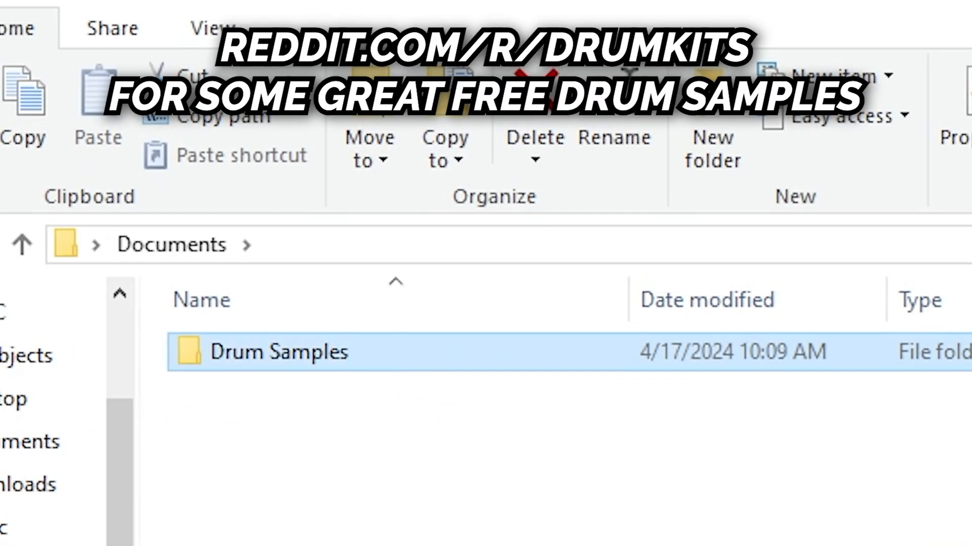
- Search the Browser for 'Vocal Sampl' to locate sample folders
type("Vocal Sampl")
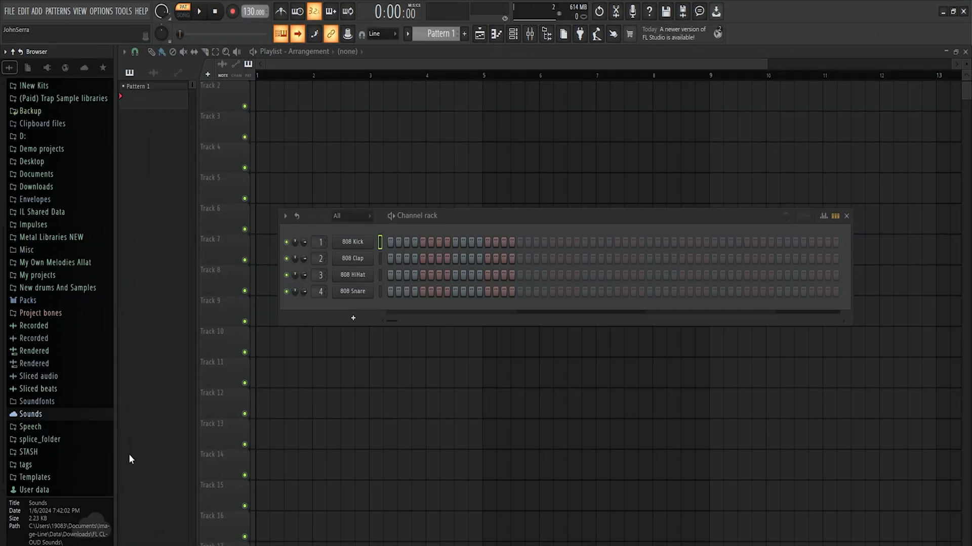
mouse_move(118, 477)
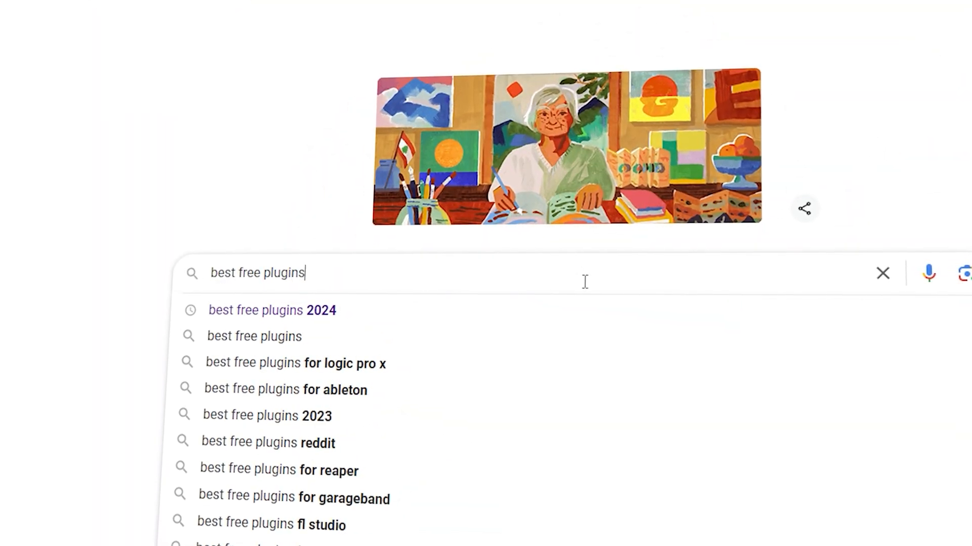
- Pick a suggestion for the 'best free plugins' Google query
left_click(271, 310)
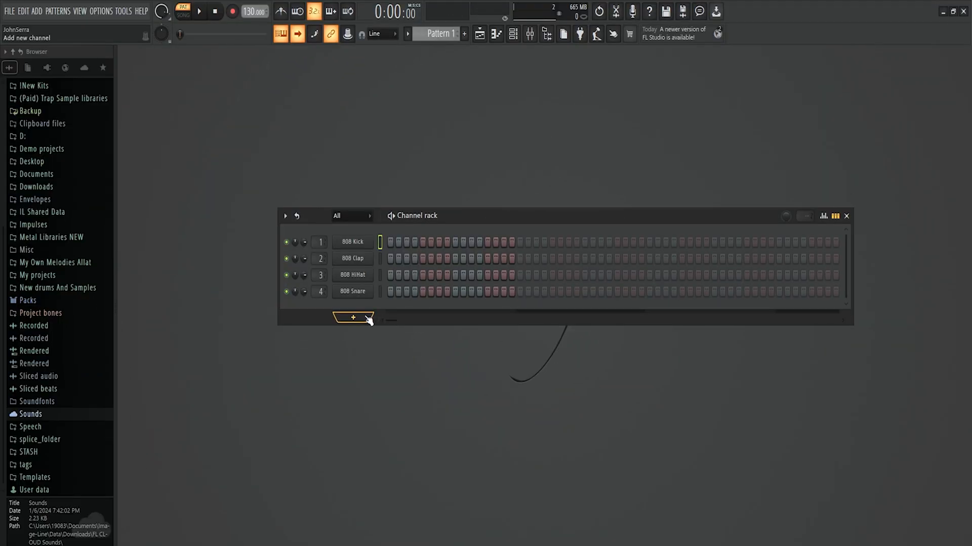
- Add a FLEX instrument channel from the full generator plugin list
left_click(352, 318)
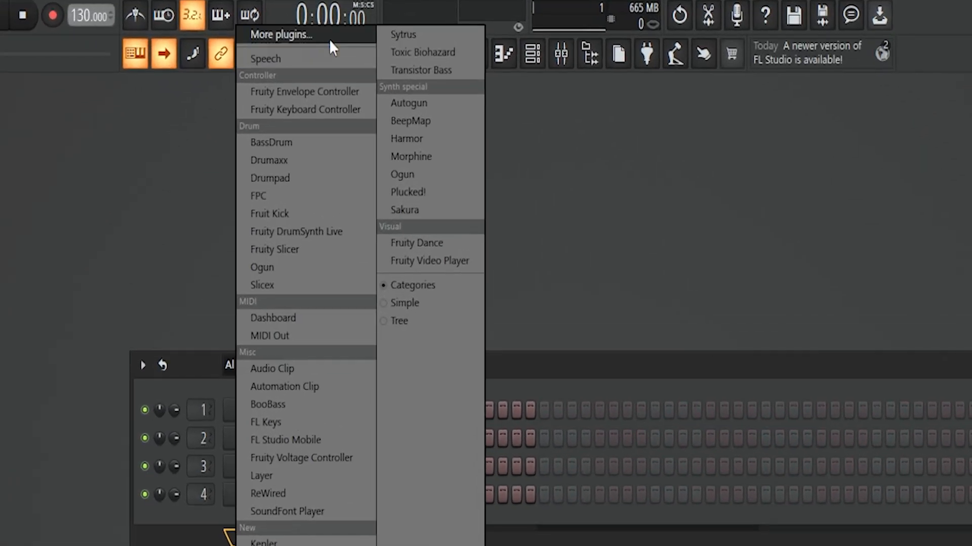
left_click(281, 34)
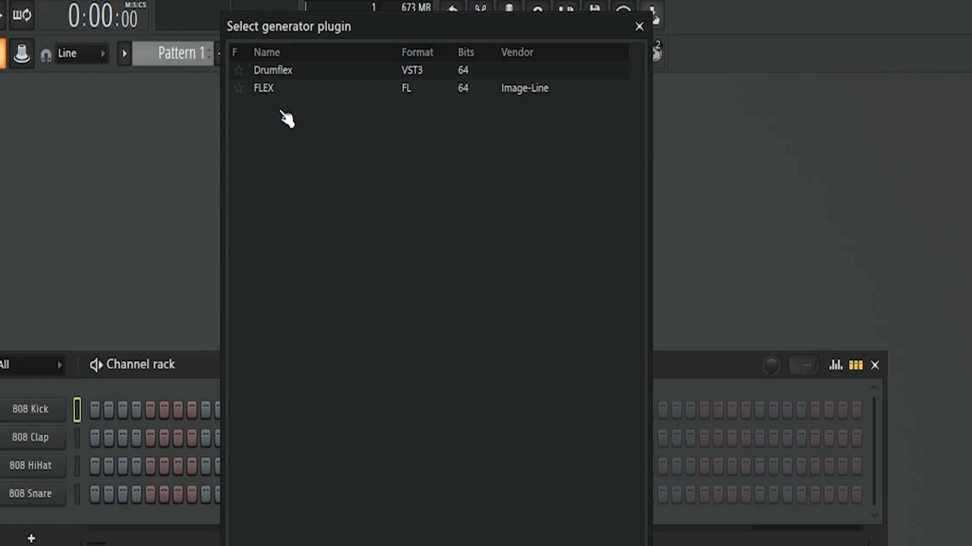
mouse_move(242, 87)
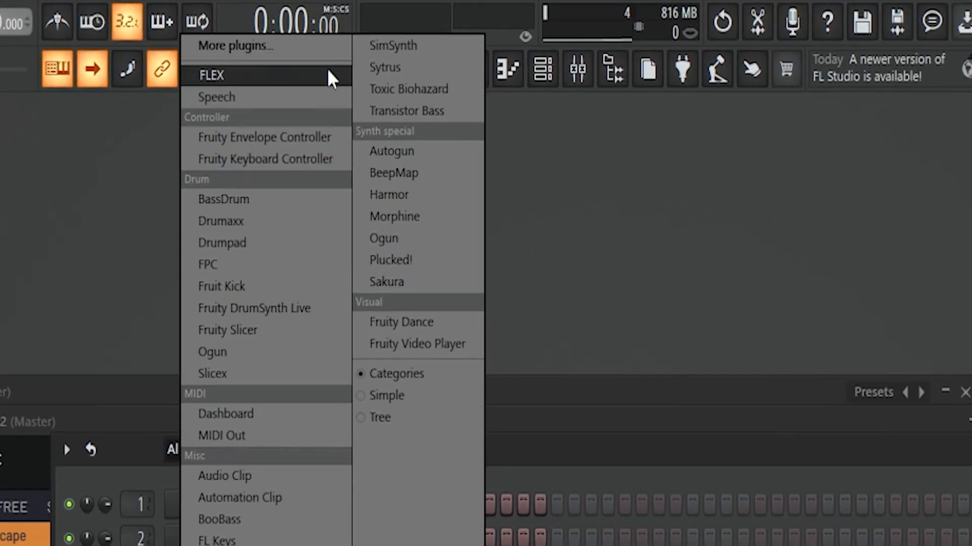
left_click(211, 75)
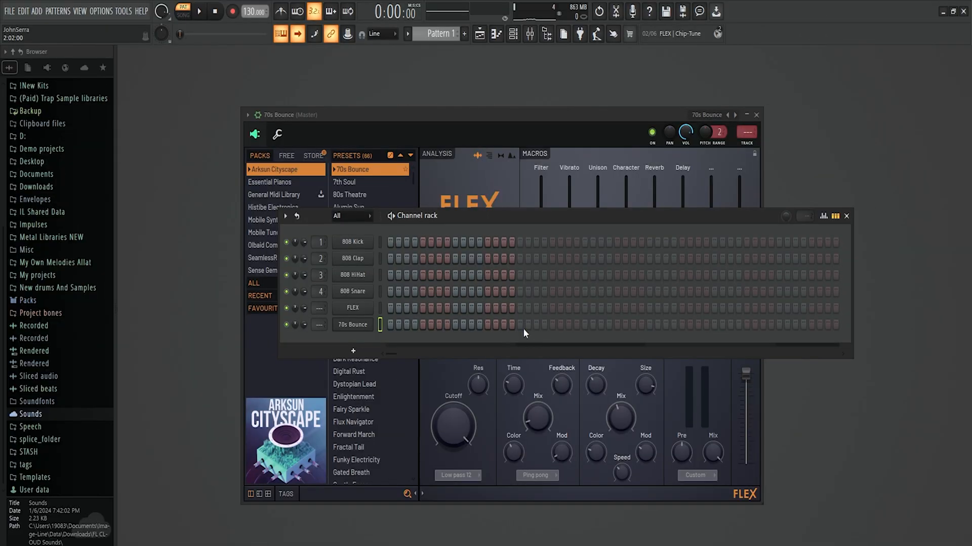
- Bring up the 70s Bounce channel's piano roll for note editing
right_click(351, 324)
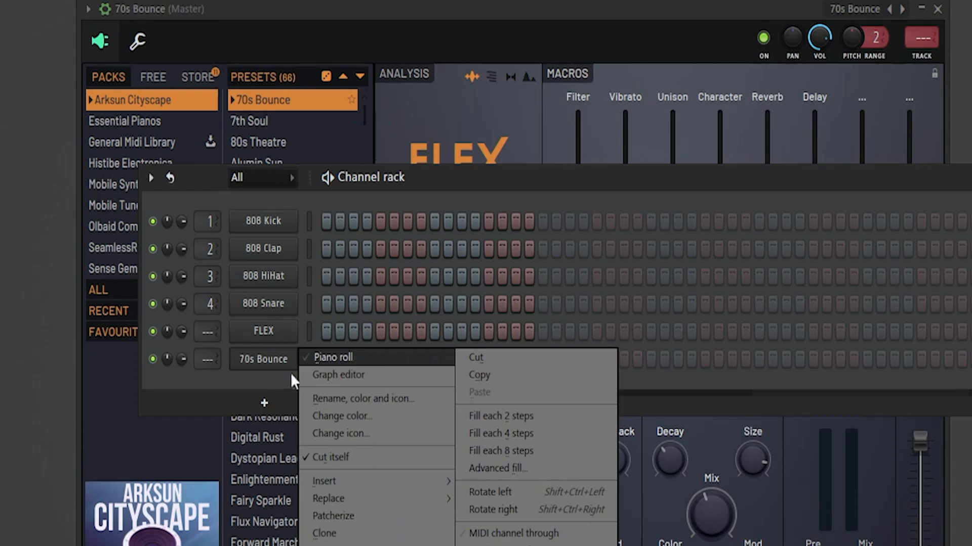
left_click(333, 357)
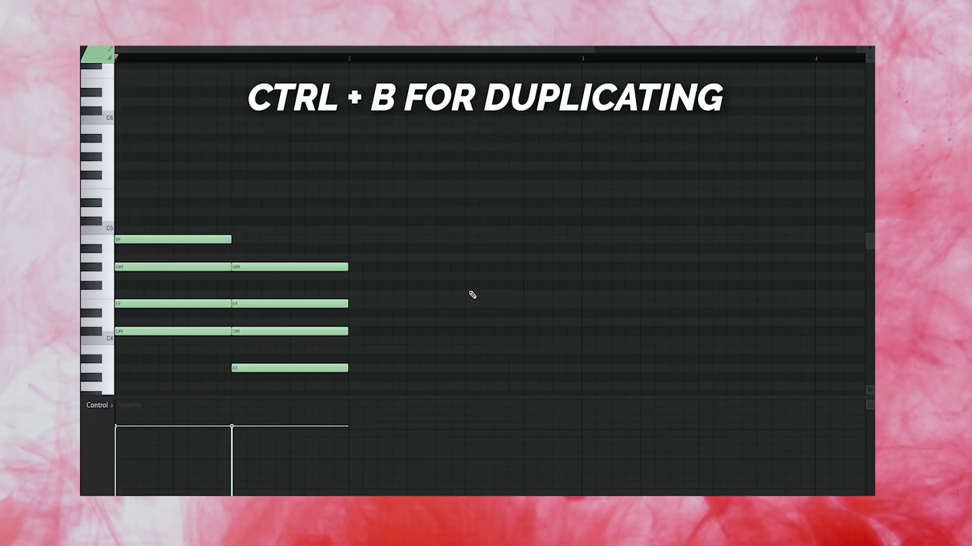
- Duplicate the 70s Bounce chords with Ctrl+B until they span eight bars
key("ctrl+b")
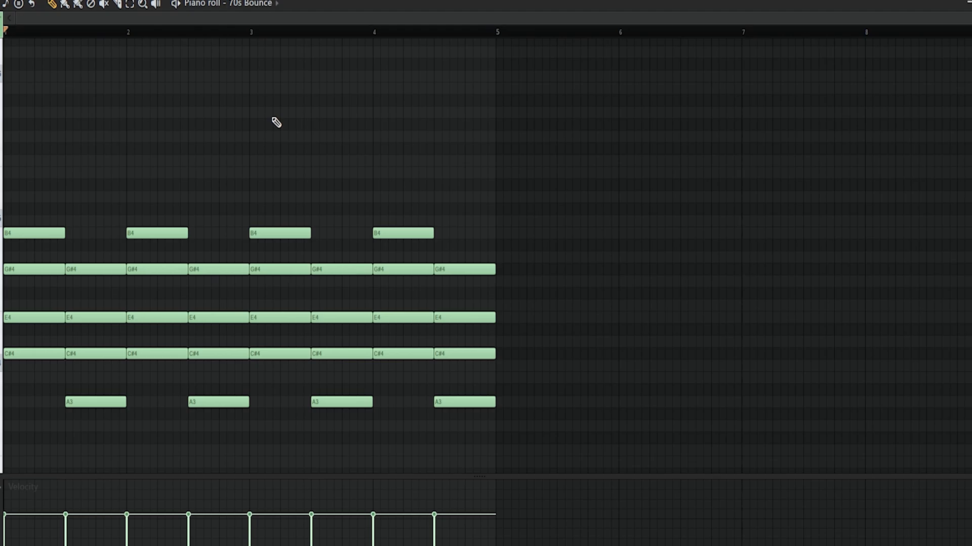
key("ctrl+b")
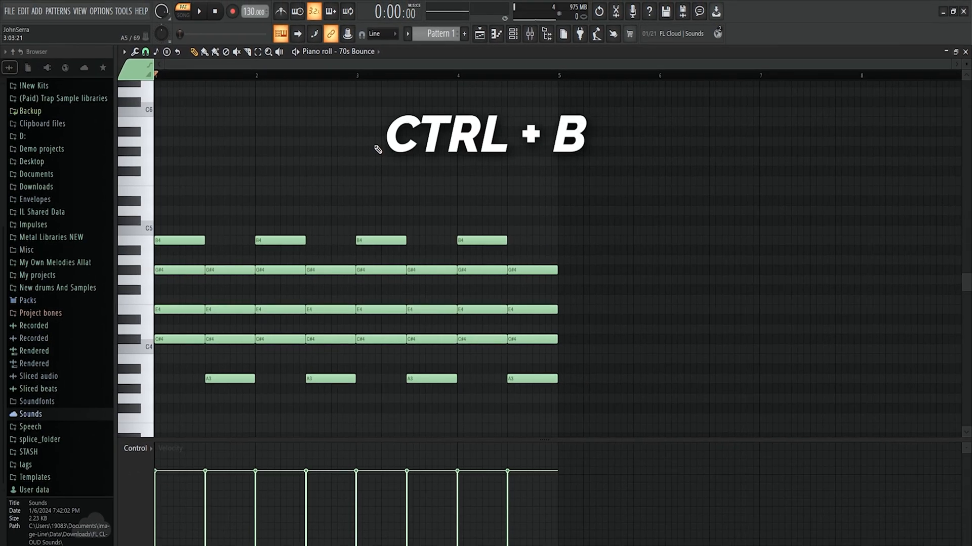
key("ctrl+b")
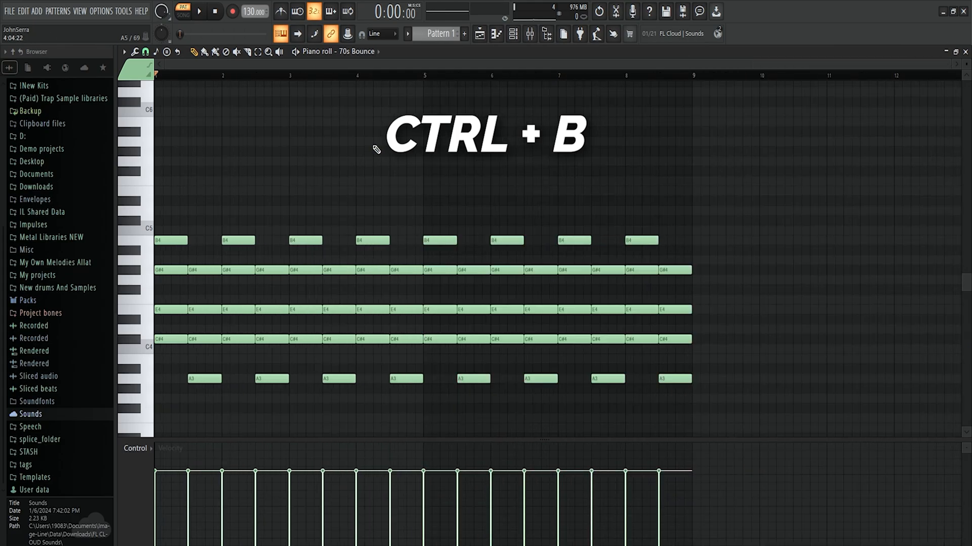
key("ctrl+b")
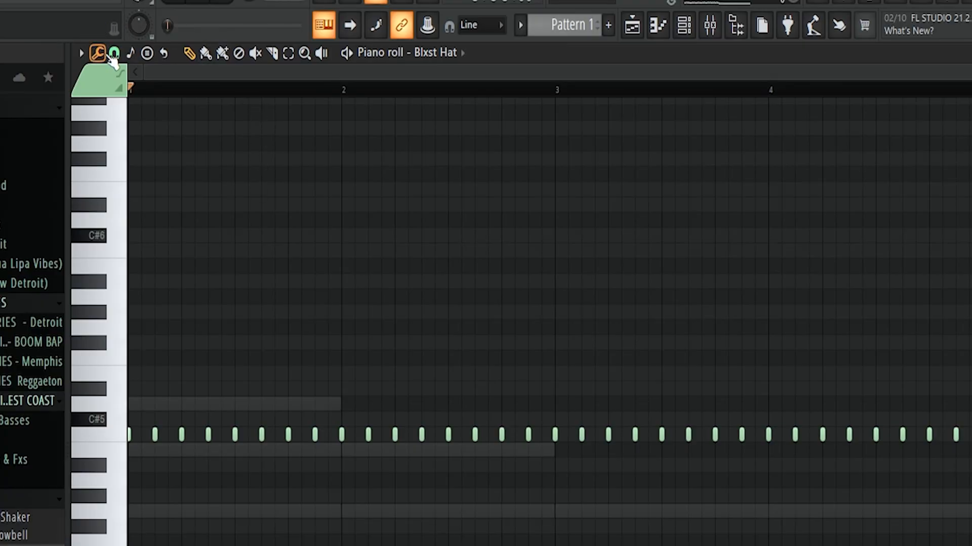
- Set a finer grid snap for hi-hat rolls, then return to the Channel Rack
left_click(114, 52)
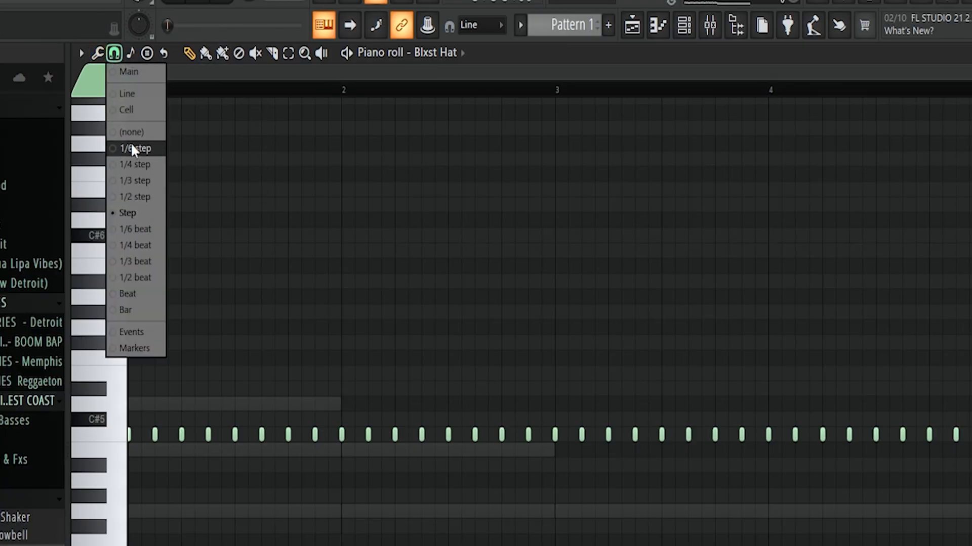
left_click(137, 147)
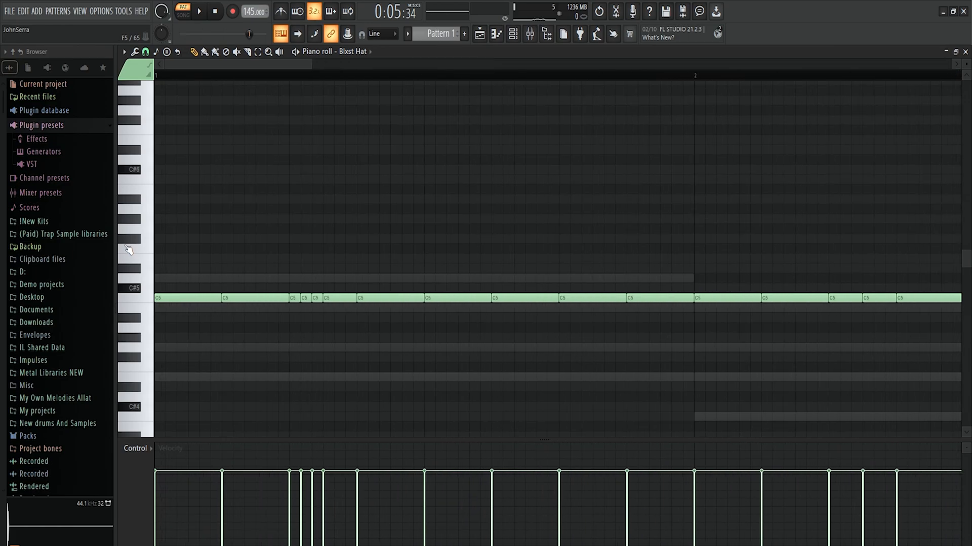
key("shift+d")
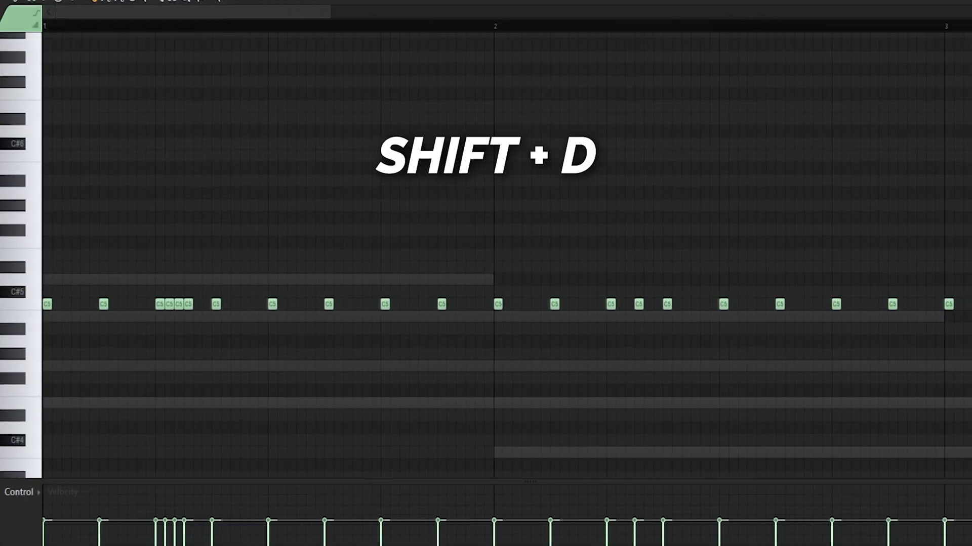
key("shift+d")
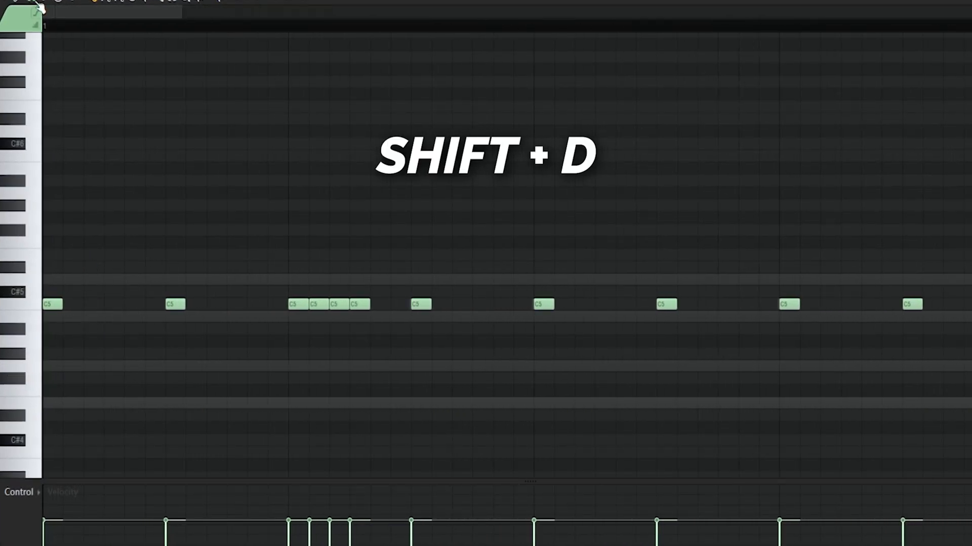
left_click(34, 12)
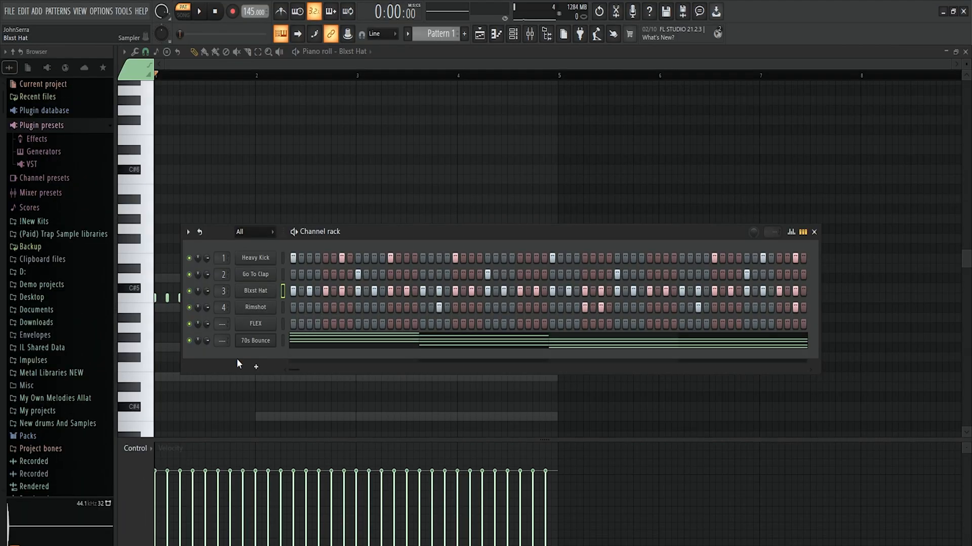
- Fill every second step of the Blxst Hat channel
right_click(255, 290)
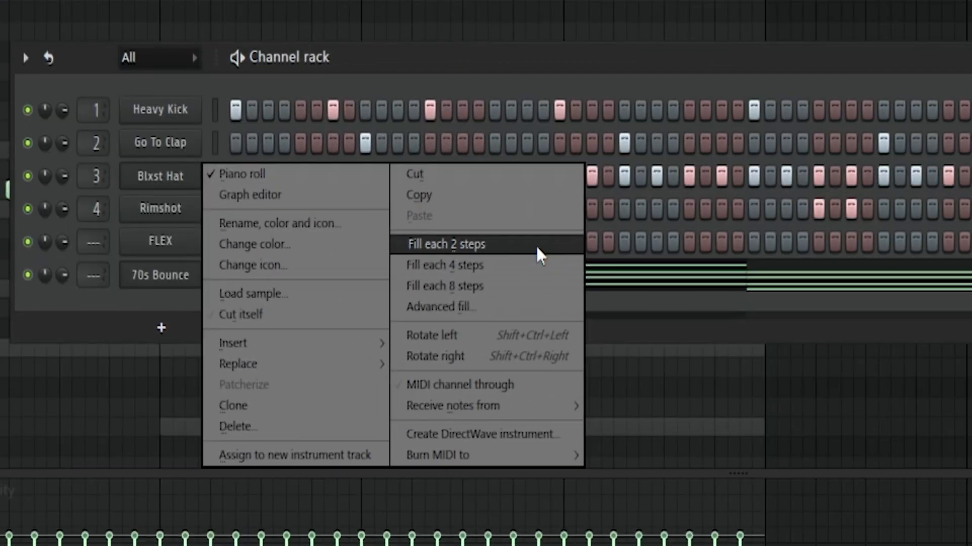
left_click(445, 244)
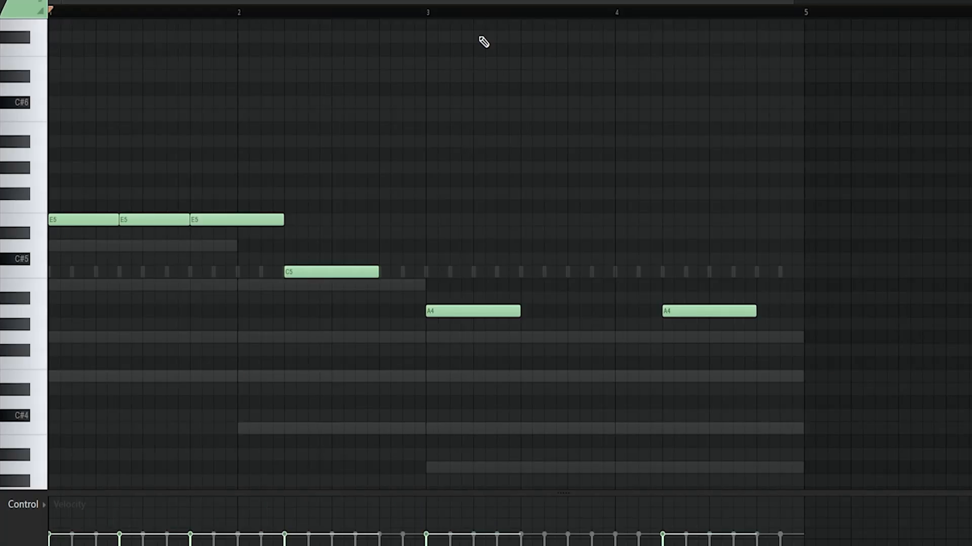
- Select all notes for the new West Coast 808 bass pattern
key("ctrl+l")
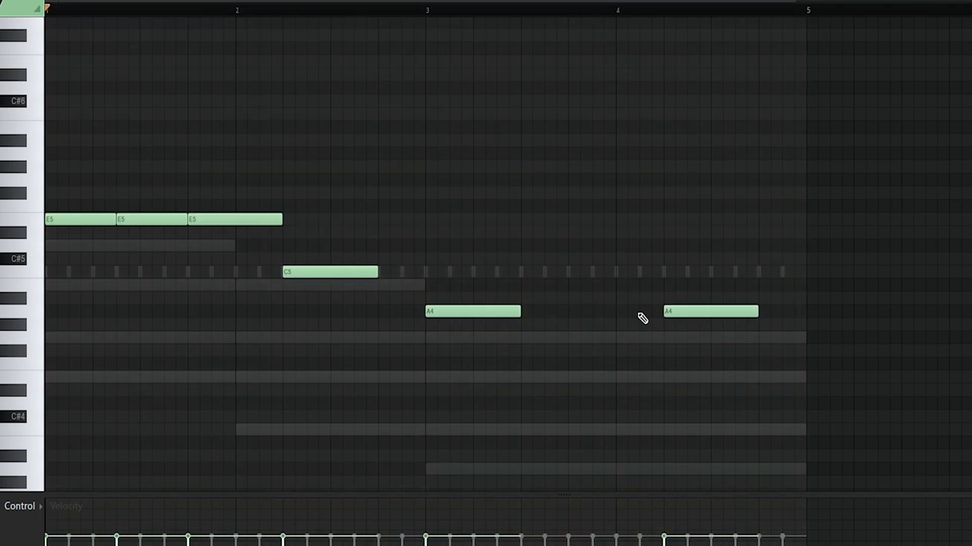
key("ctrl+a")
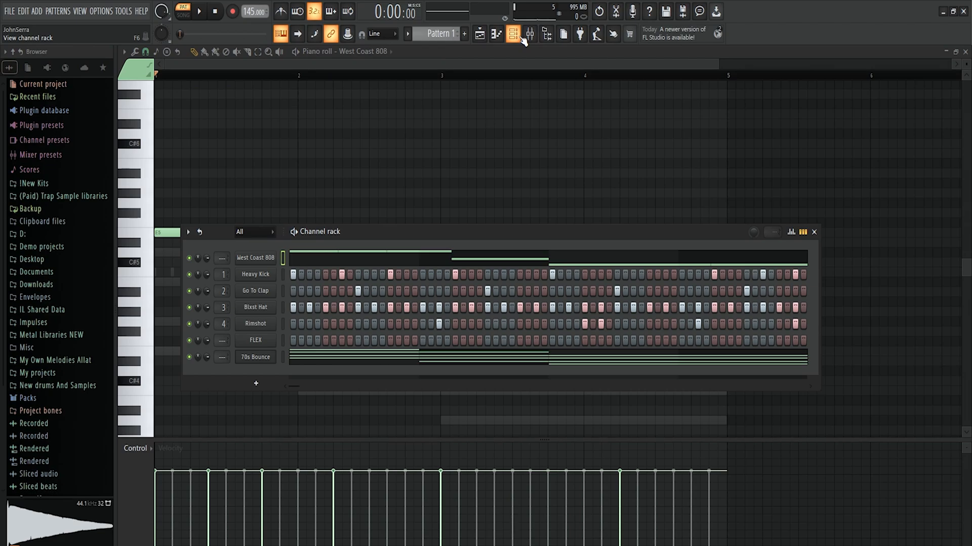
- Hide the Channel Rack, leaving the West Coast 808 piano roll visible
left_click(529, 35)
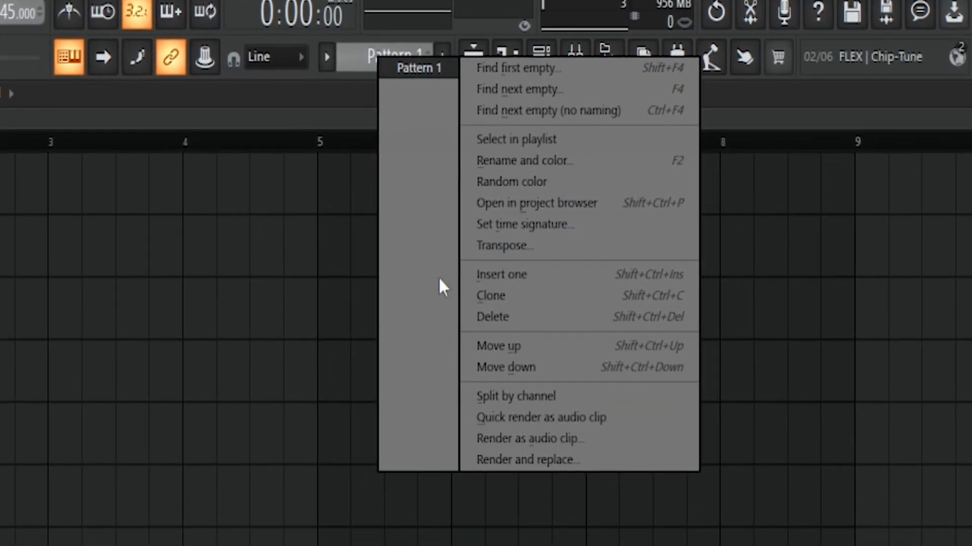
mouse_move(580, 396)
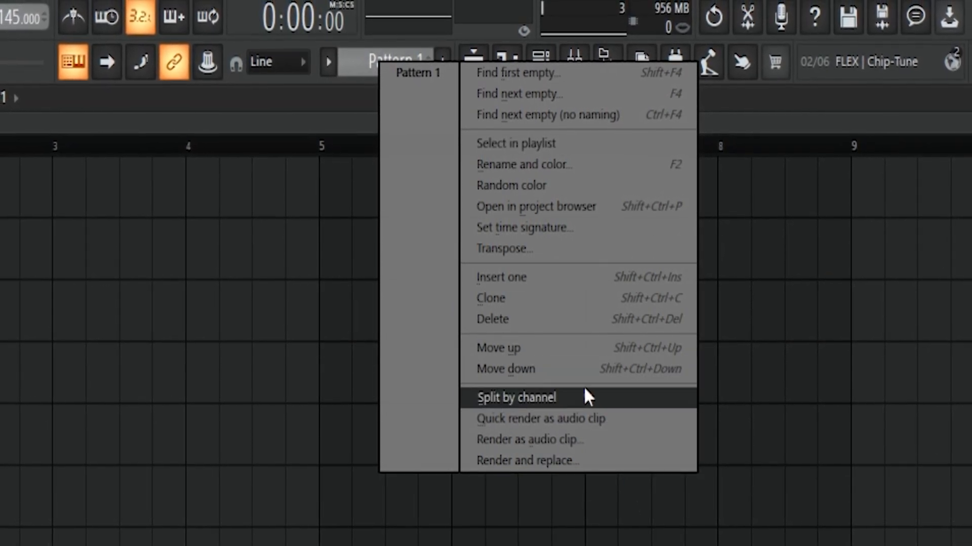
- Split Pattern 1 into one playlist clip per channel
left_click(516, 397)
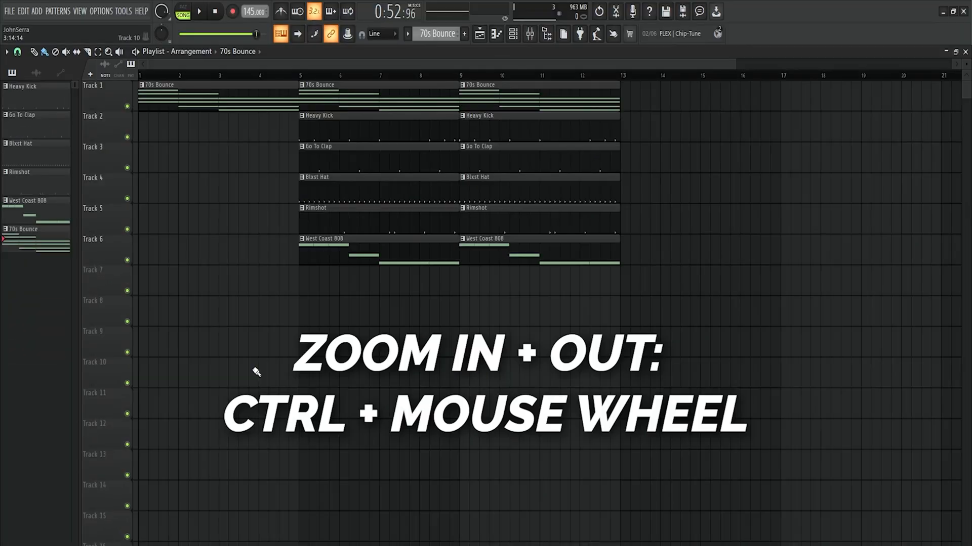
scroll("down", 3)
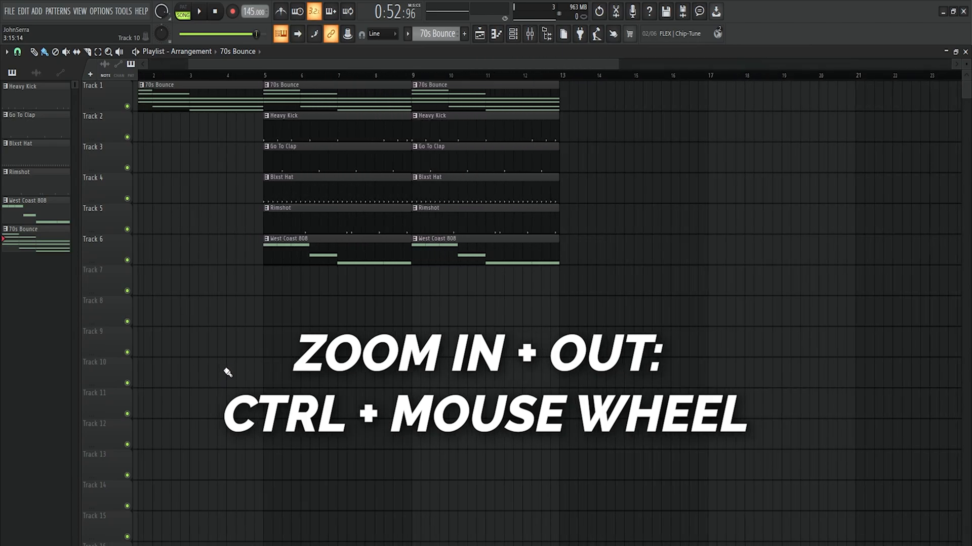
scroll("down", 3)
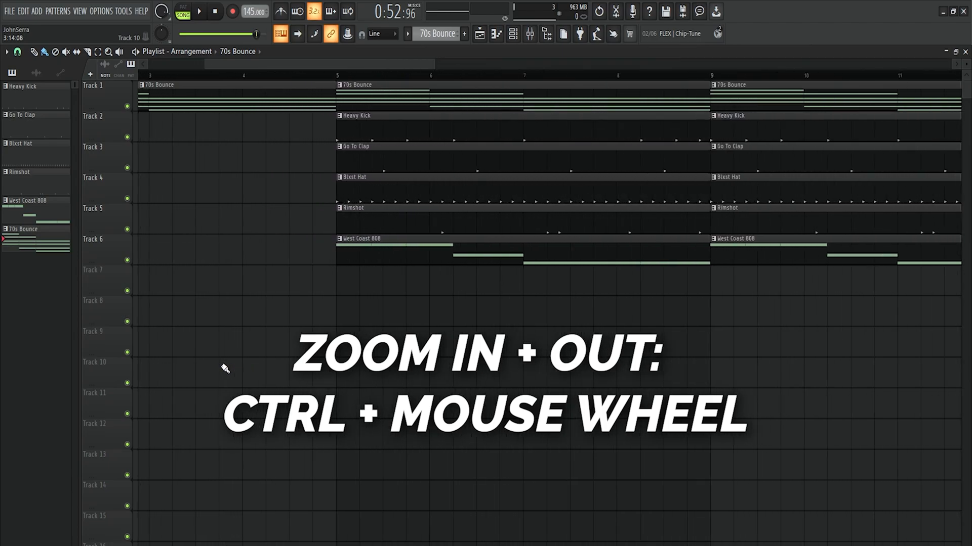
scroll("down", 3)
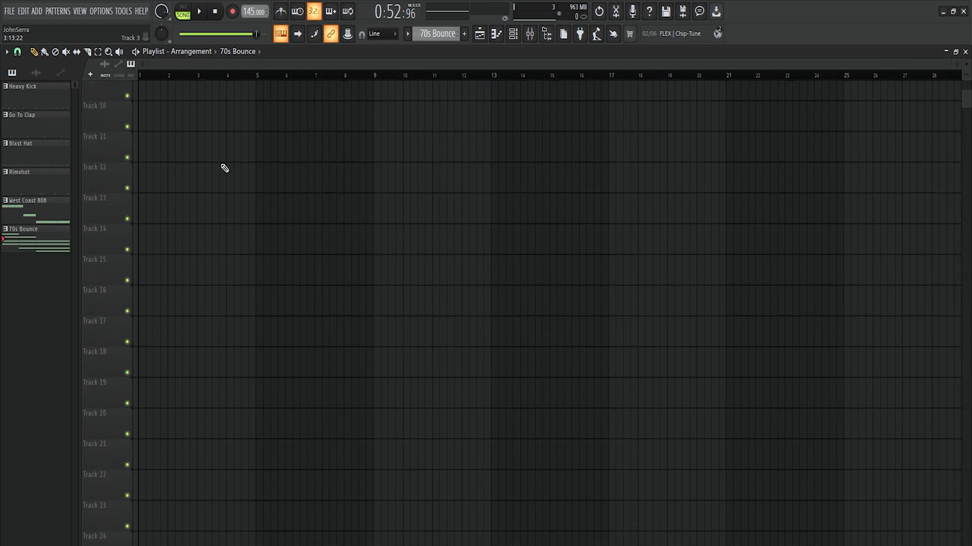
scroll("down", 3)
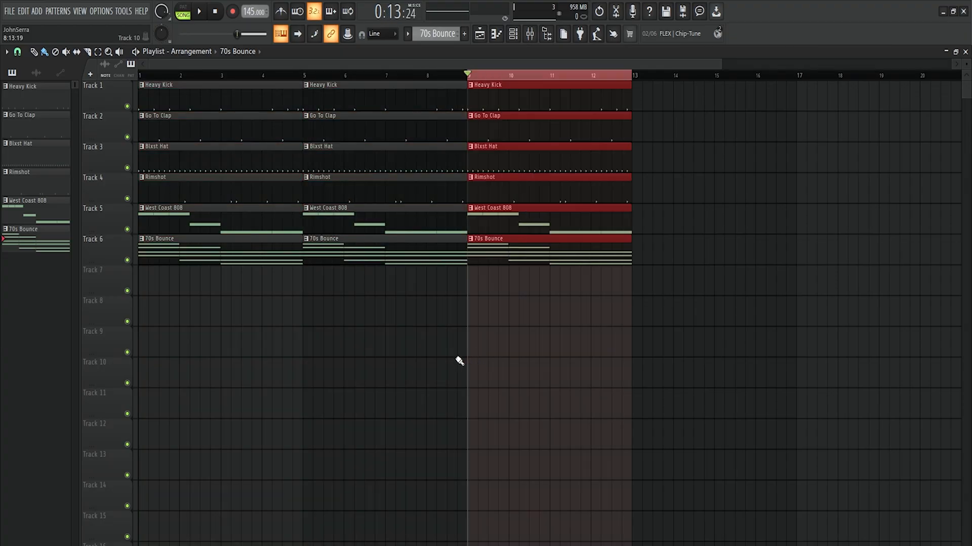
- Duplicate the selected four-bar block three times with Ctrl+B, extending the clips to bar 37
key("ctrl+b")
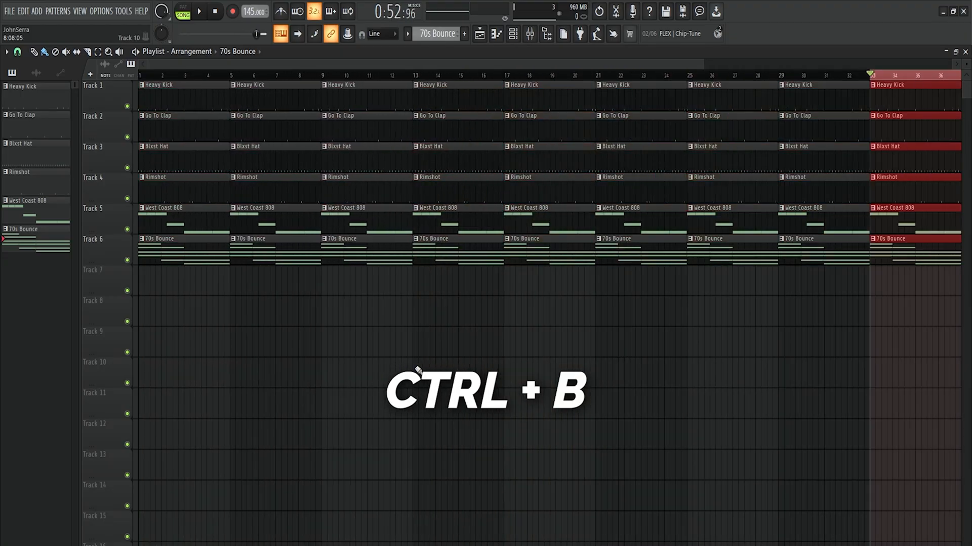
key("ctrl+b")
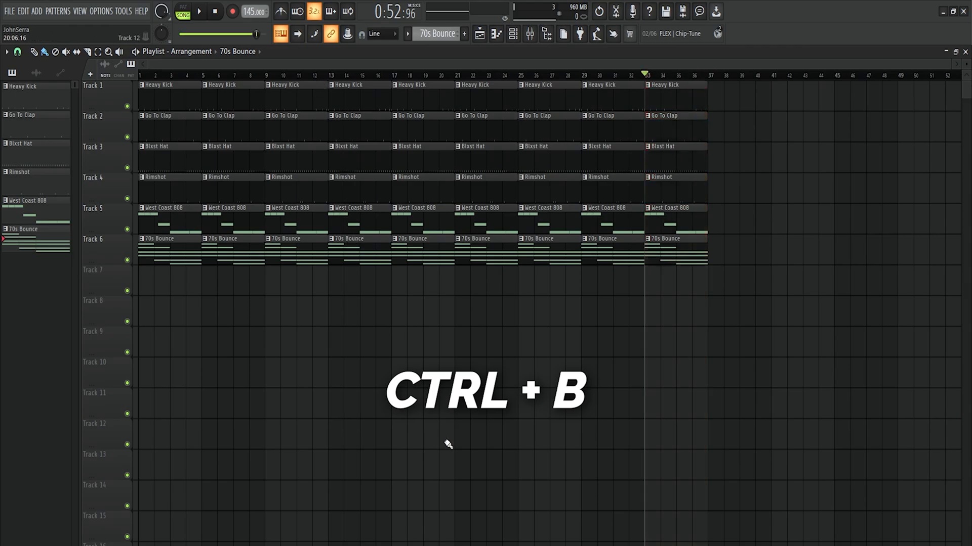
key("ctrl+b")
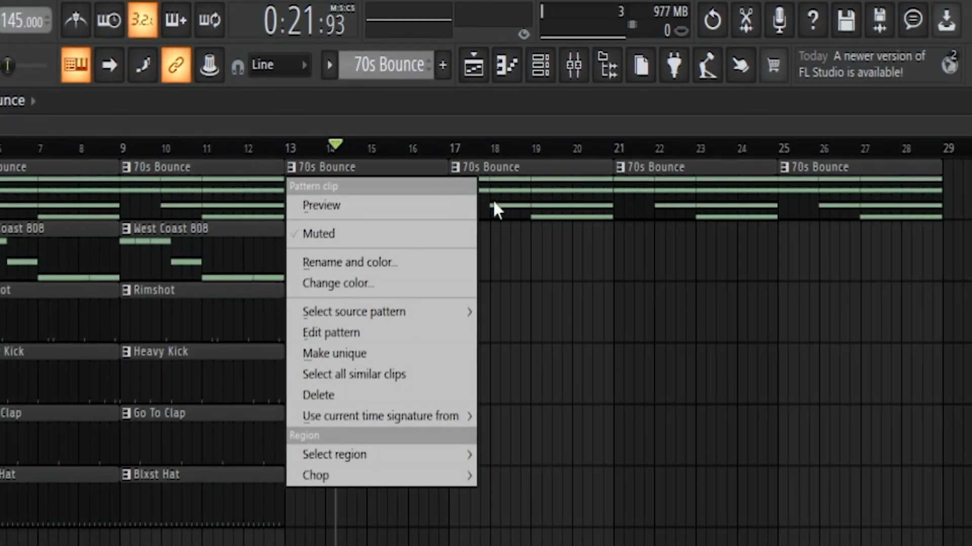
- Make the bar-13 70s Bounce clip unique as '70s Bounce #2'
left_click(329, 333)
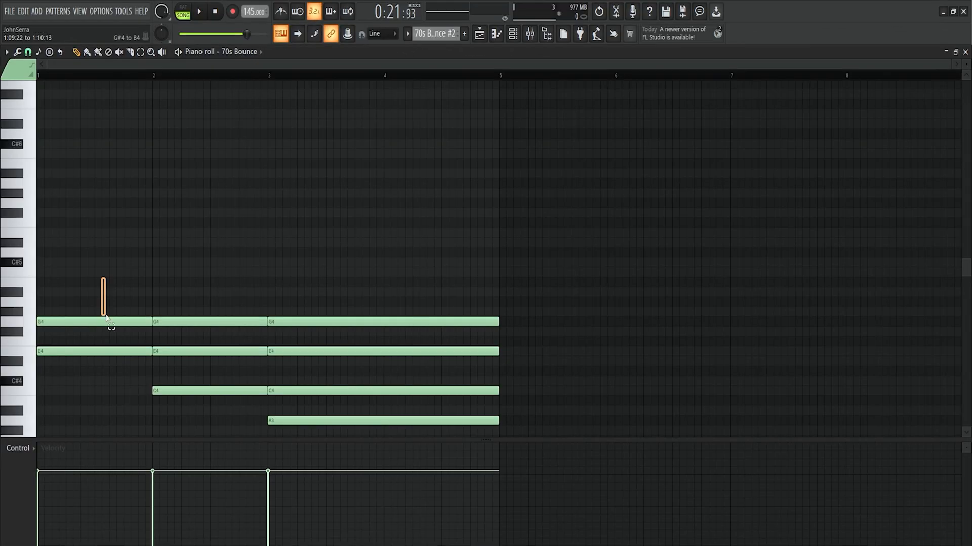
scroll("down", 3)
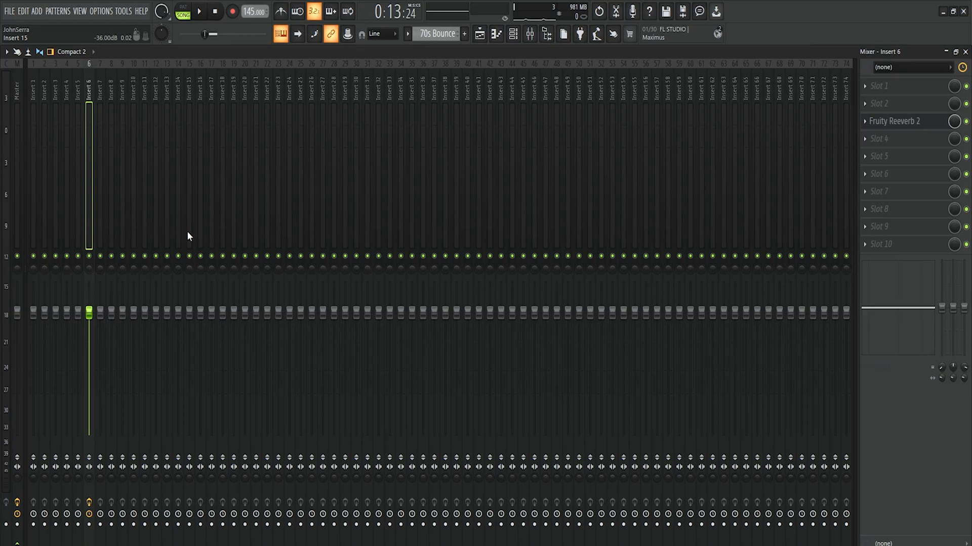
- Route mixer Inserts 1–4 into Insert 6, the Fruity Reeverb 2 track
left_click(44, 87)
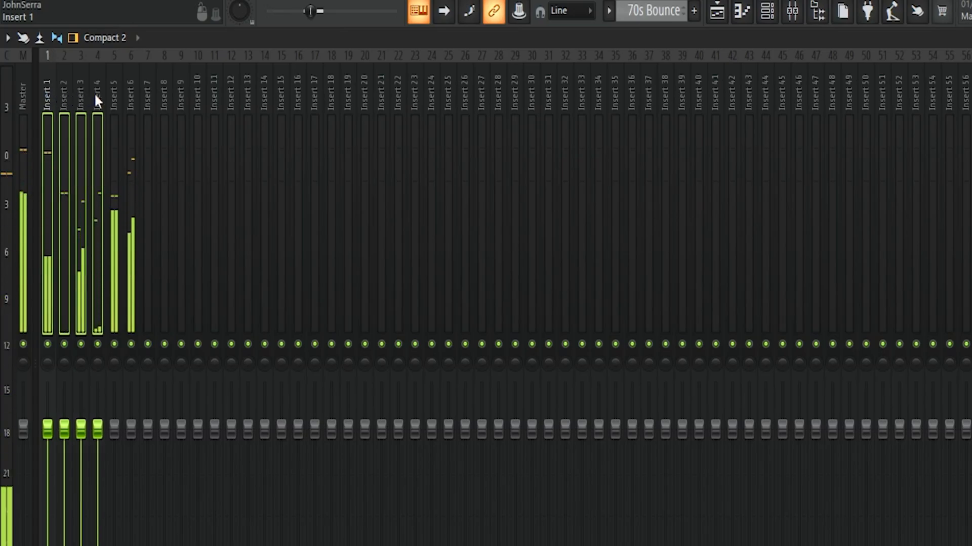
scroll("down", 3)
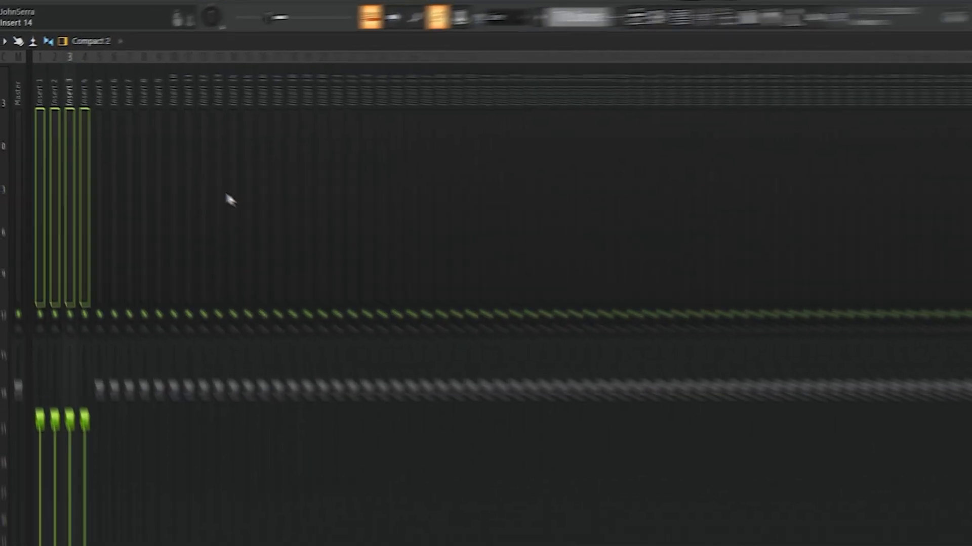
right_click(49, 93)
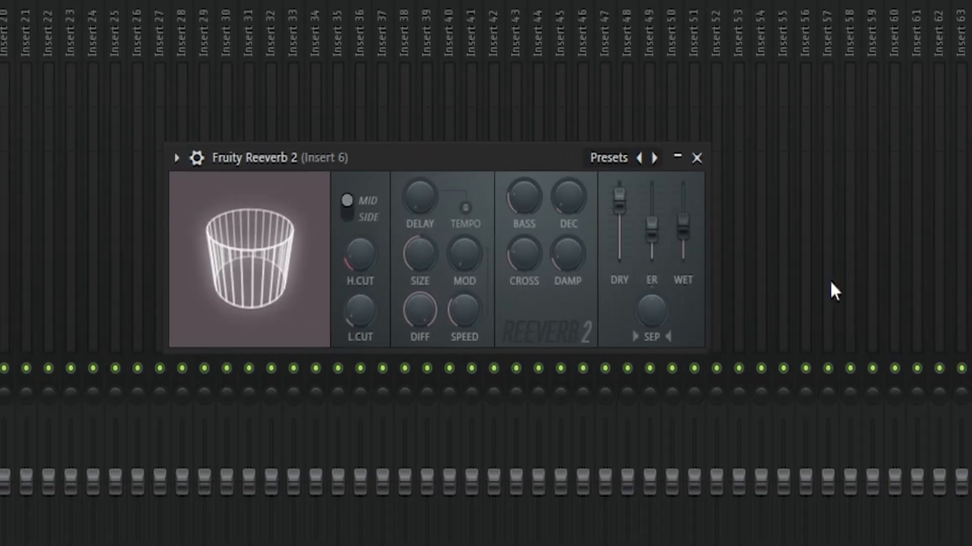
mouse_move(718, 233)
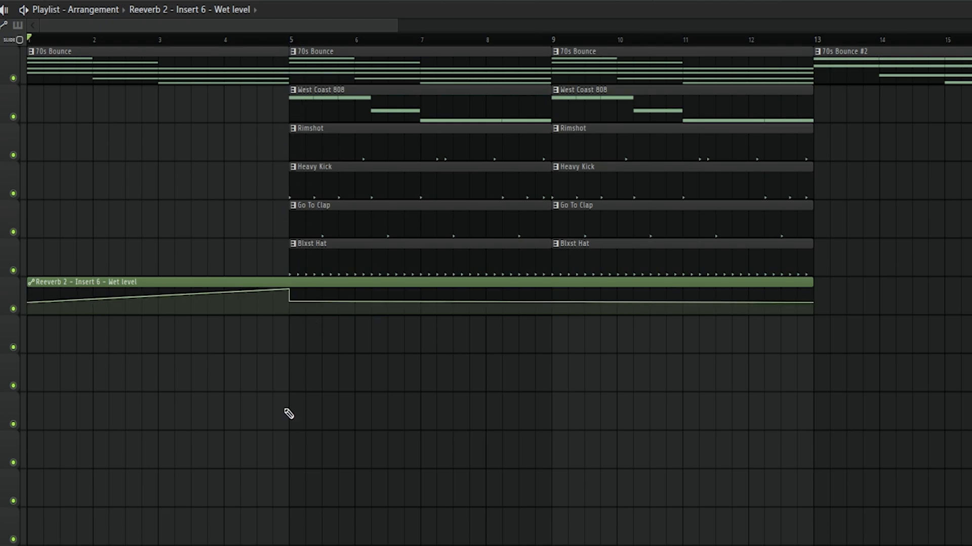
mouse_move(40, 397)
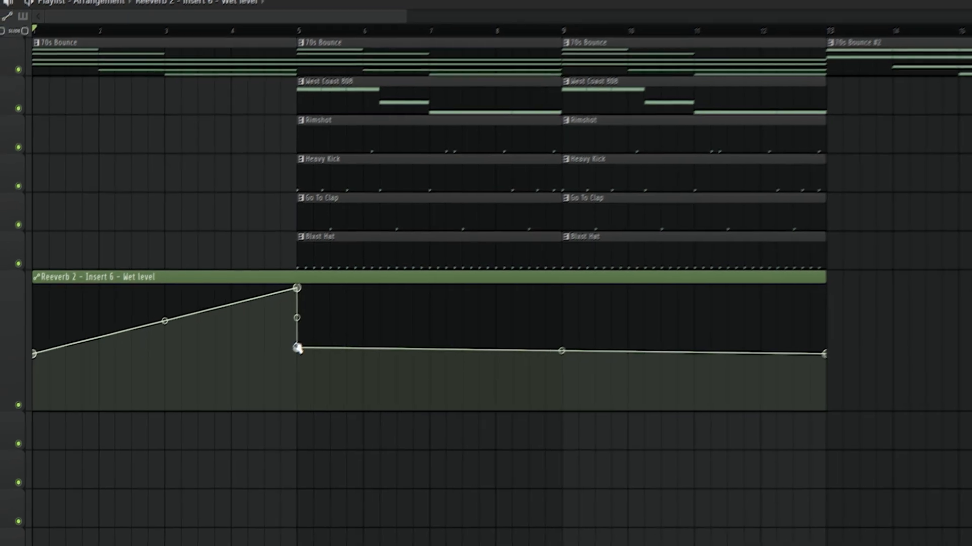
- Paste the 45% value onto the bar-5 wet-level automation point
right_click(298, 348)
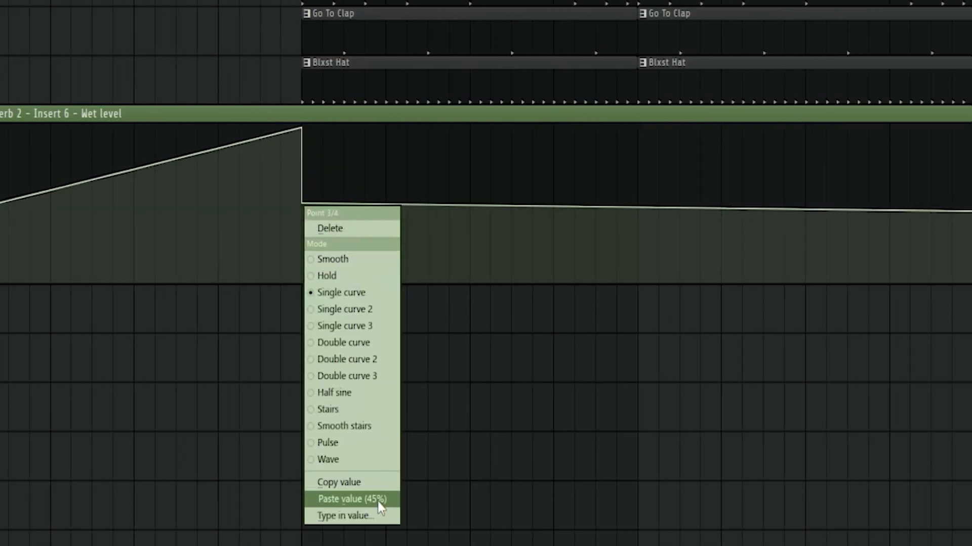
left_click(352, 499)
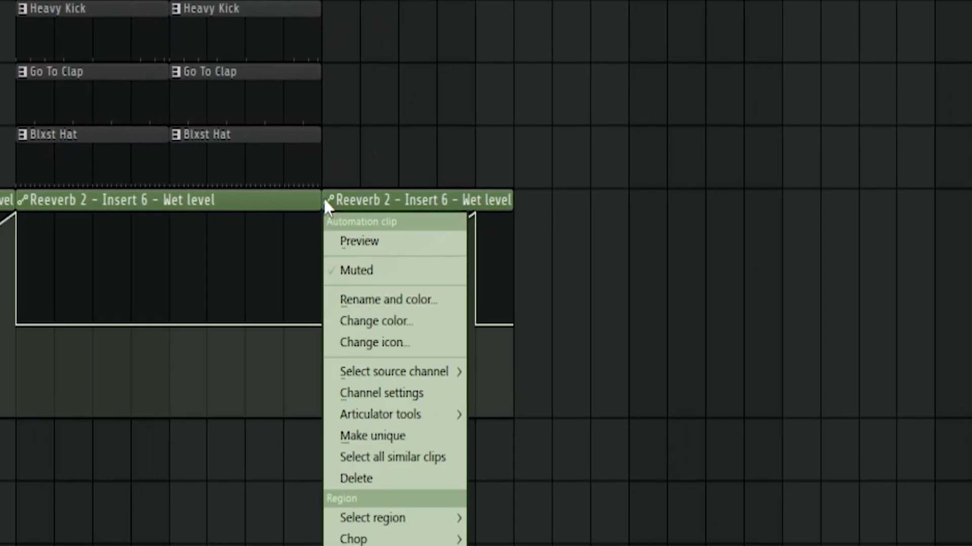
- Make the second wet-level automation clip unique and close the Fruity Reeverb 2 window
left_click(372, 435)
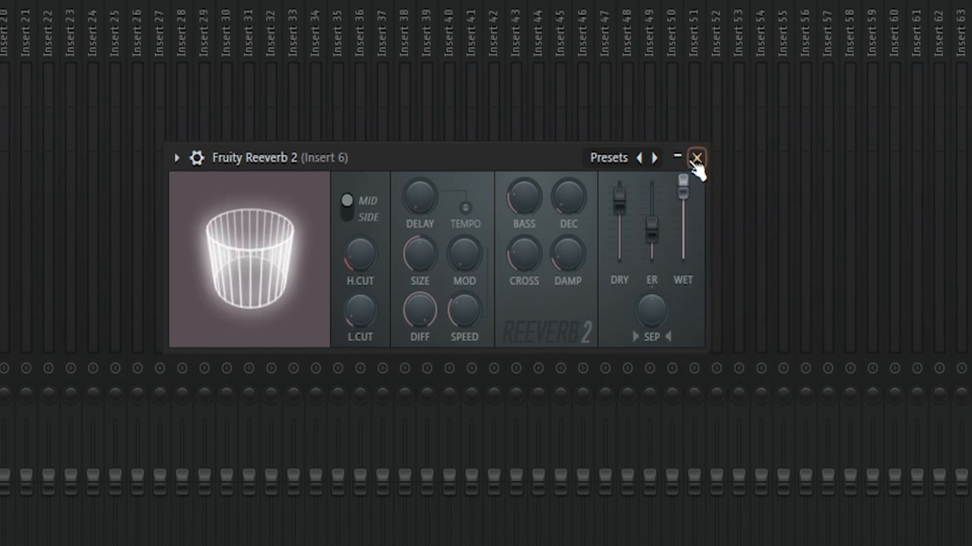
left_click(695, 157)
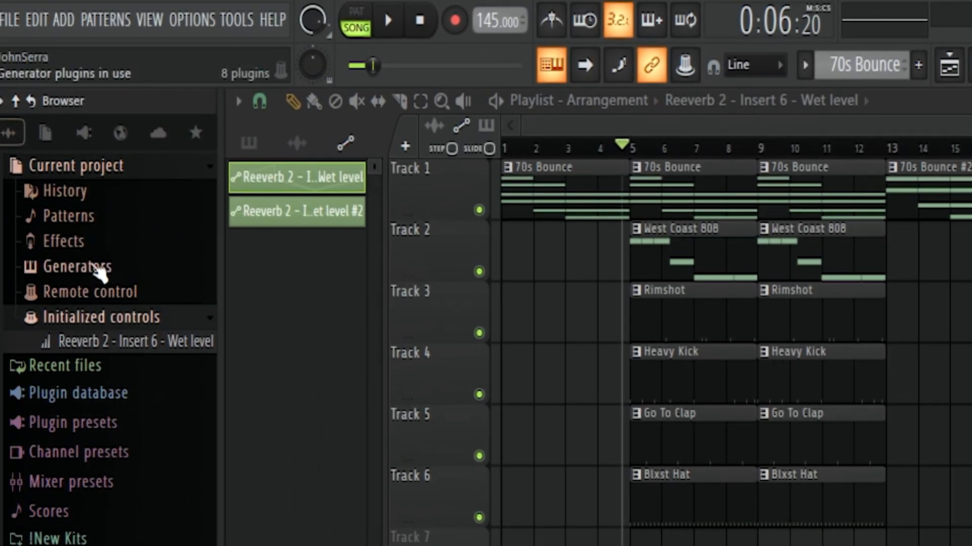
mouse_move(222, 341)
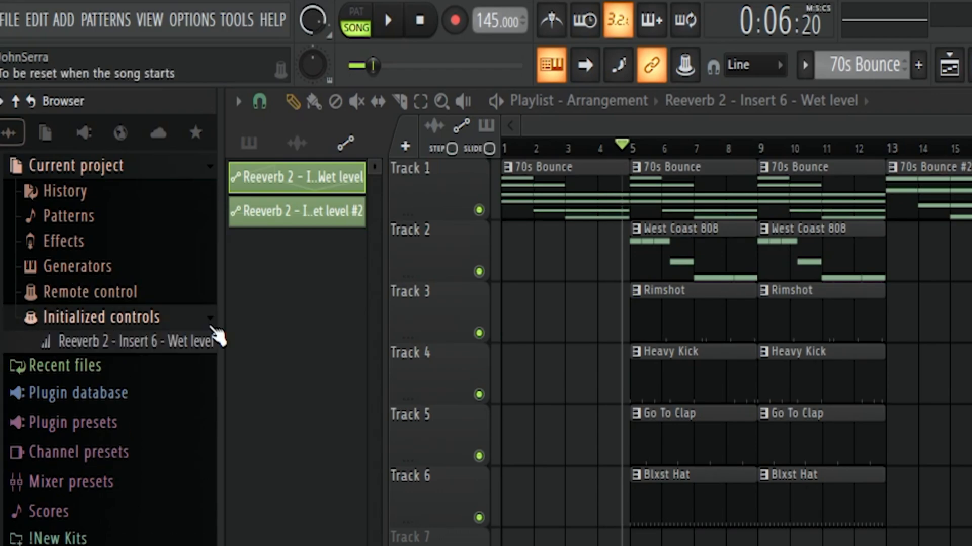